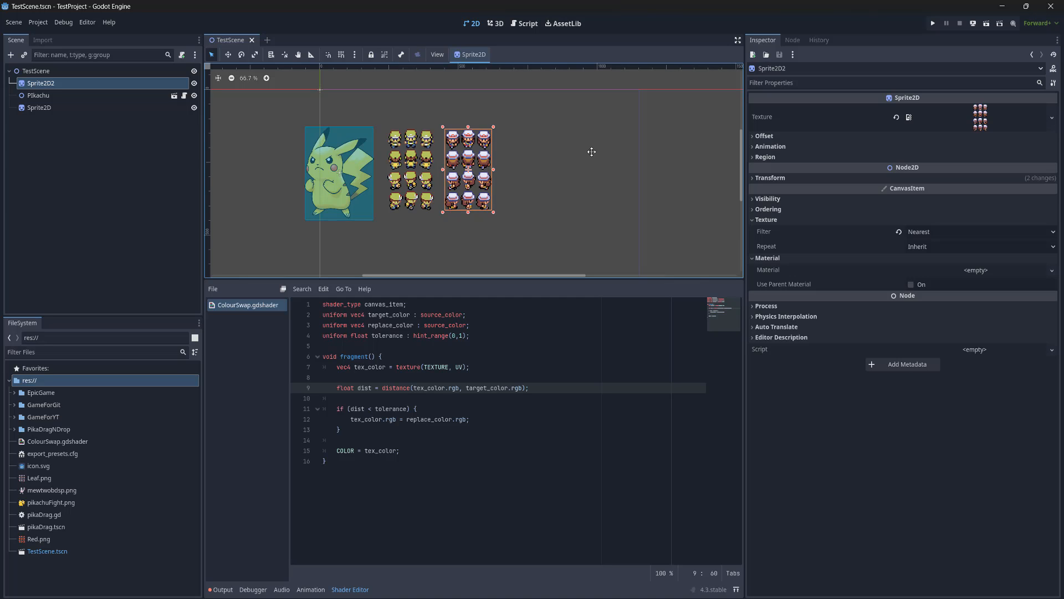
pyautogui.moveTo(429, 151)
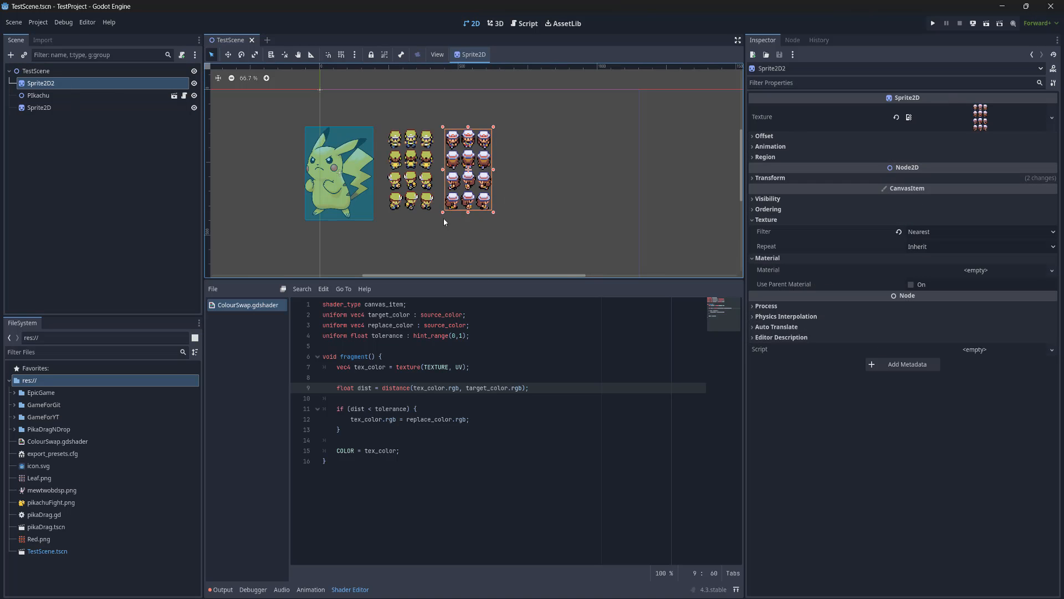
pyautogui.moveTo(546, 156)
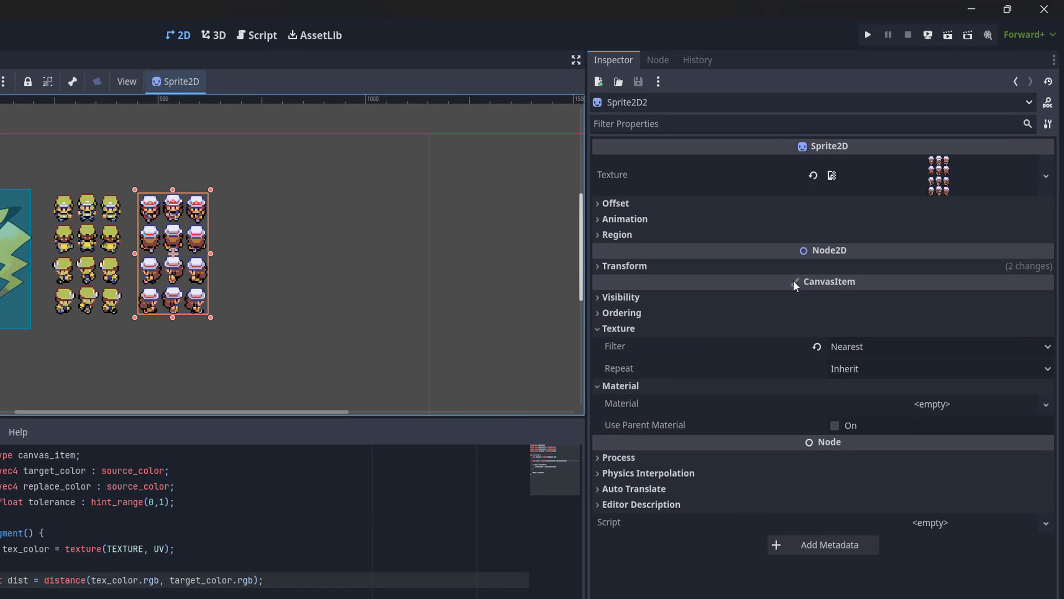
pyautogui.moveTo(866, 303)
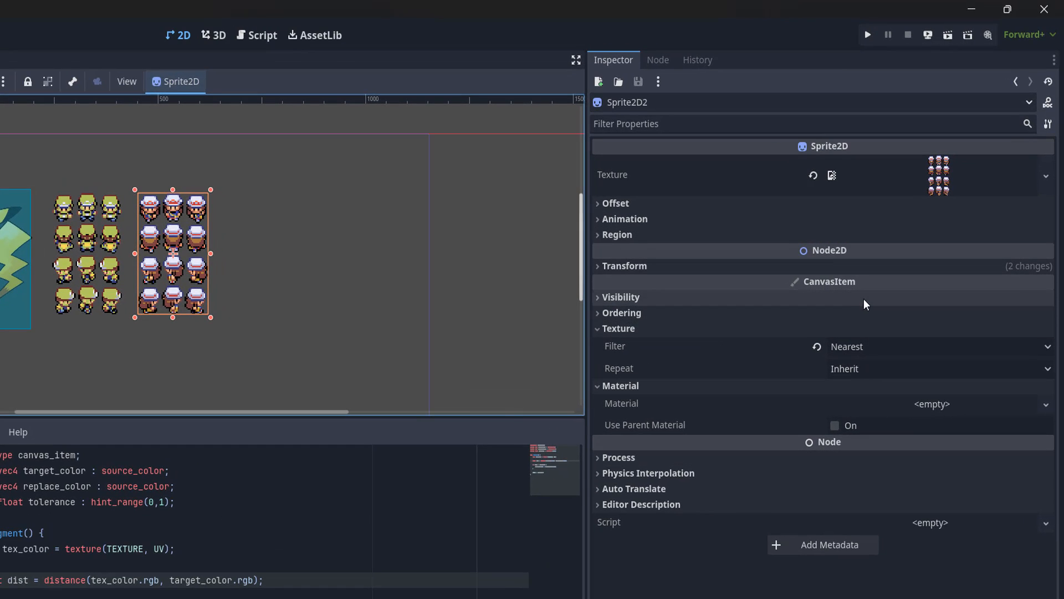
pyautogui.moveTo(722, 397)
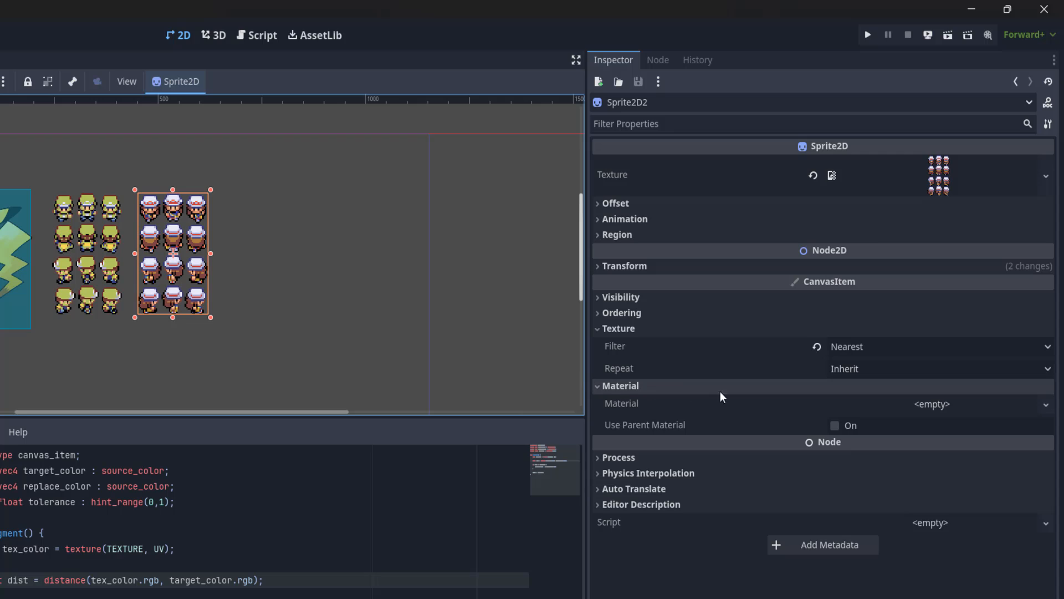
pyautogui.moveTo(765, 398)
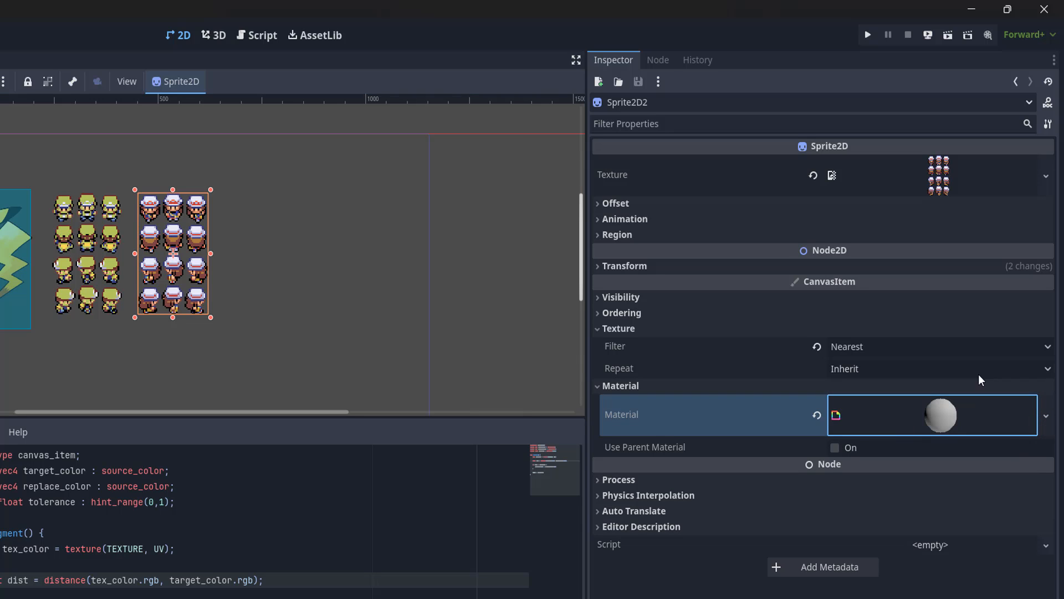
# Expand the trainer sheet's ShaderMaterial and start a new shader from its Shader dropdown
pyautogui.click(941, 415)
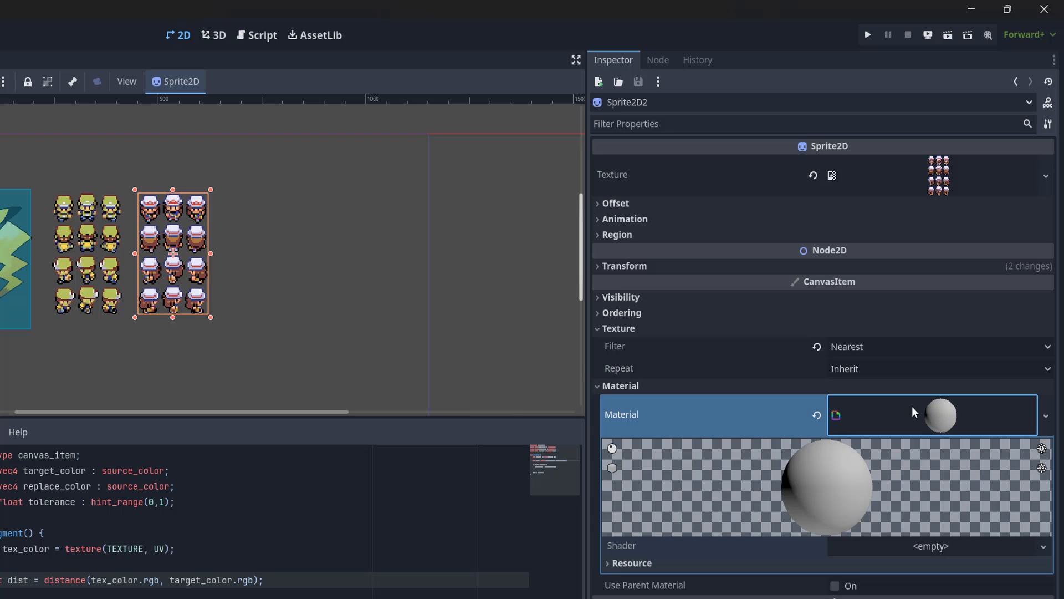
pyautogui.moveTo(607, 545)
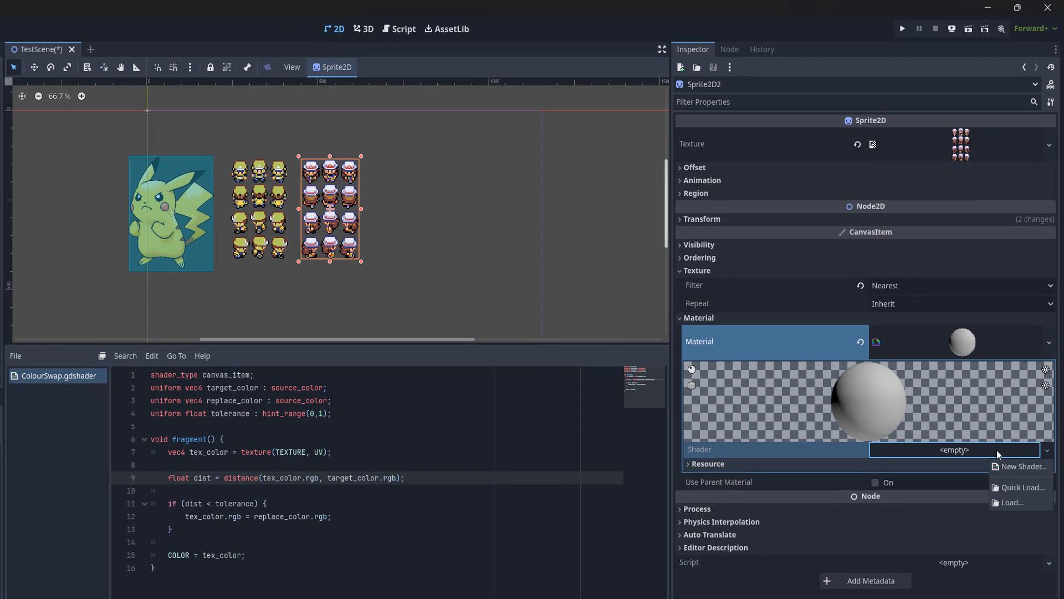
pyautogui.moveTo(1019, 467)
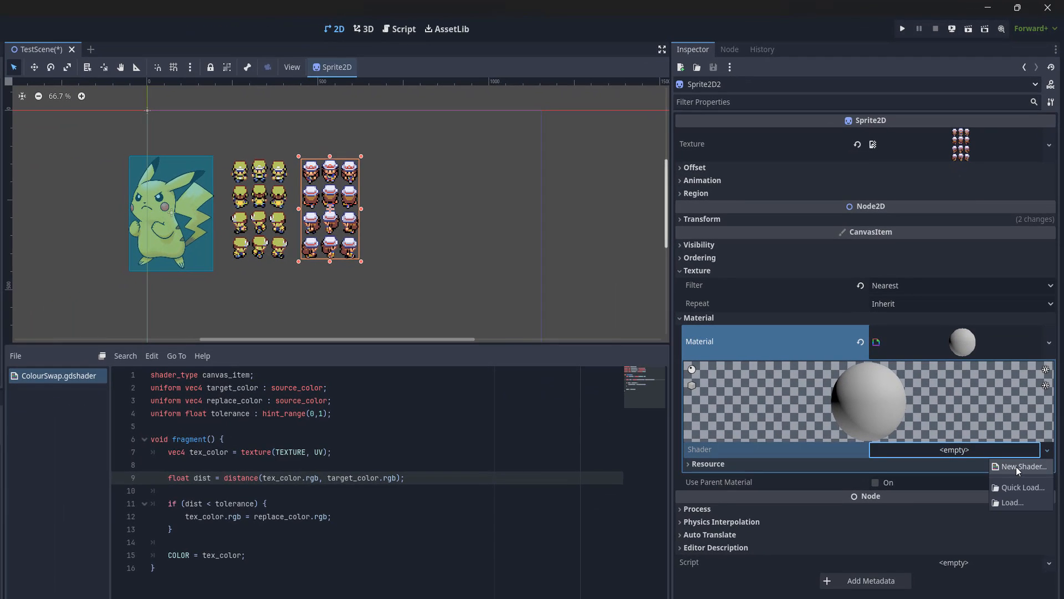
pyautogui.click(1022, 466)
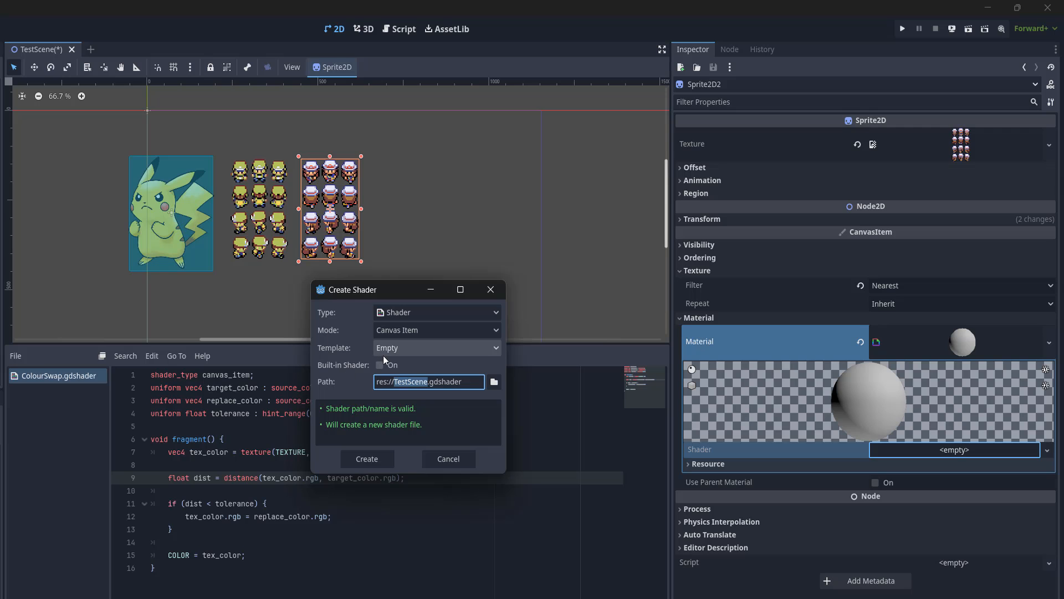
# Create an empty Canvas Item shader saved as res://Grey.gdshader
pyautogui.click(436, 311)
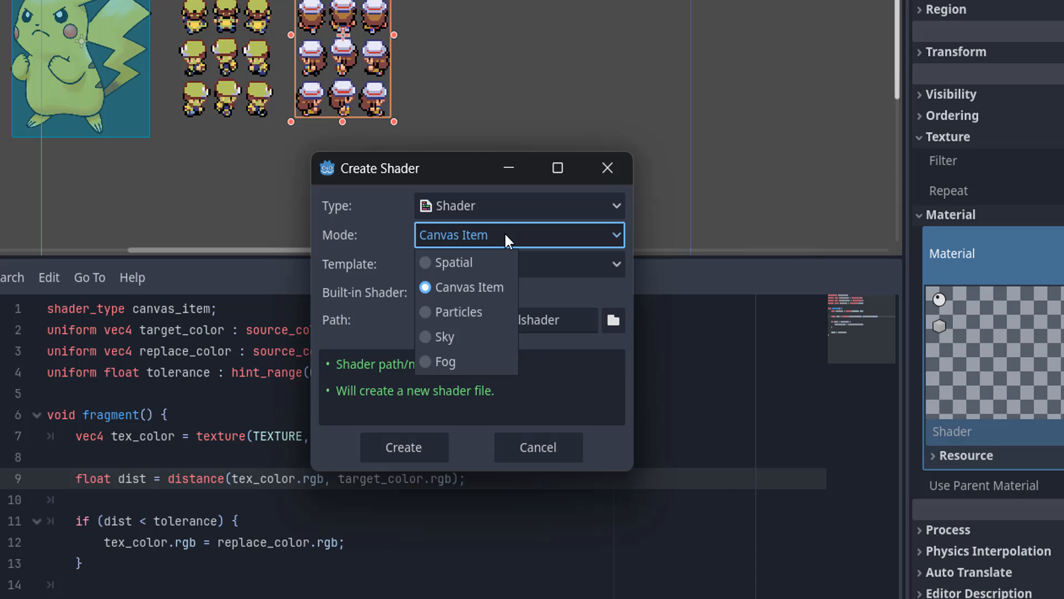
pyautogui.moveTo(502, 293)
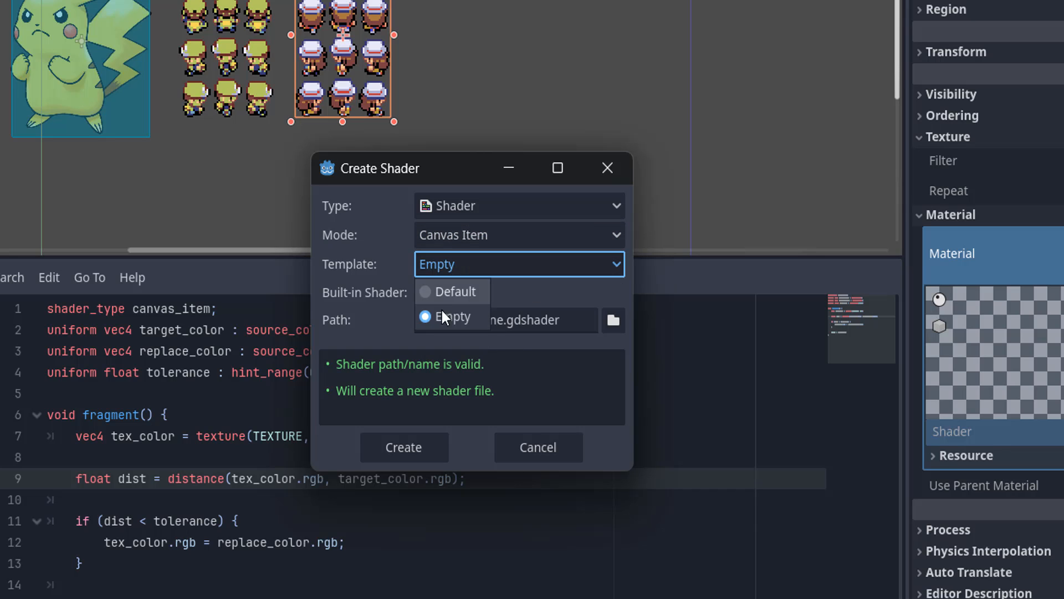
pyautogui.click(455, 316)
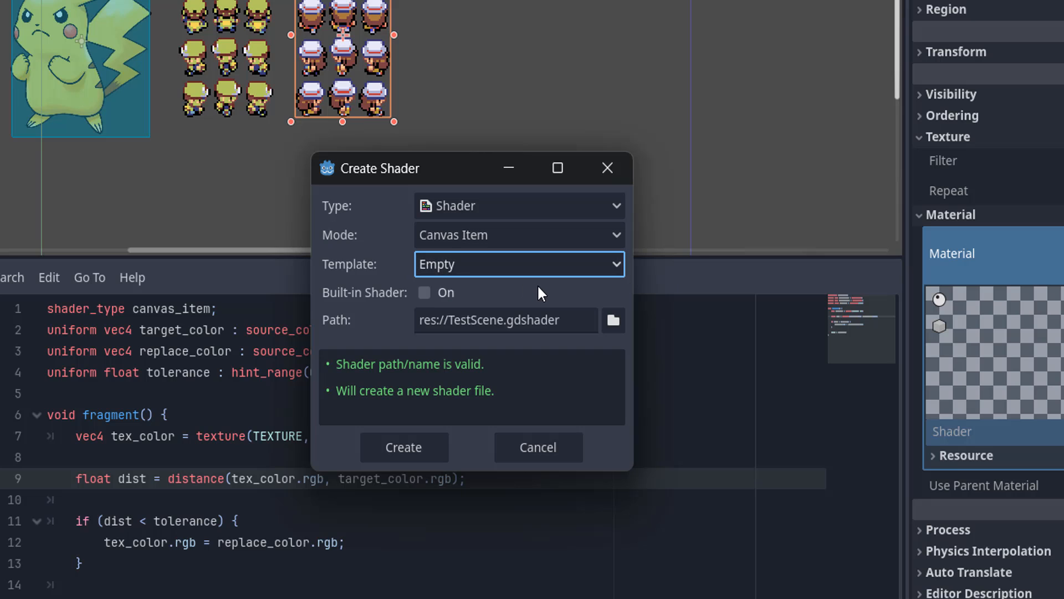
pyautogui.moveTo(476, 320)
pyautogui.write('Grey')
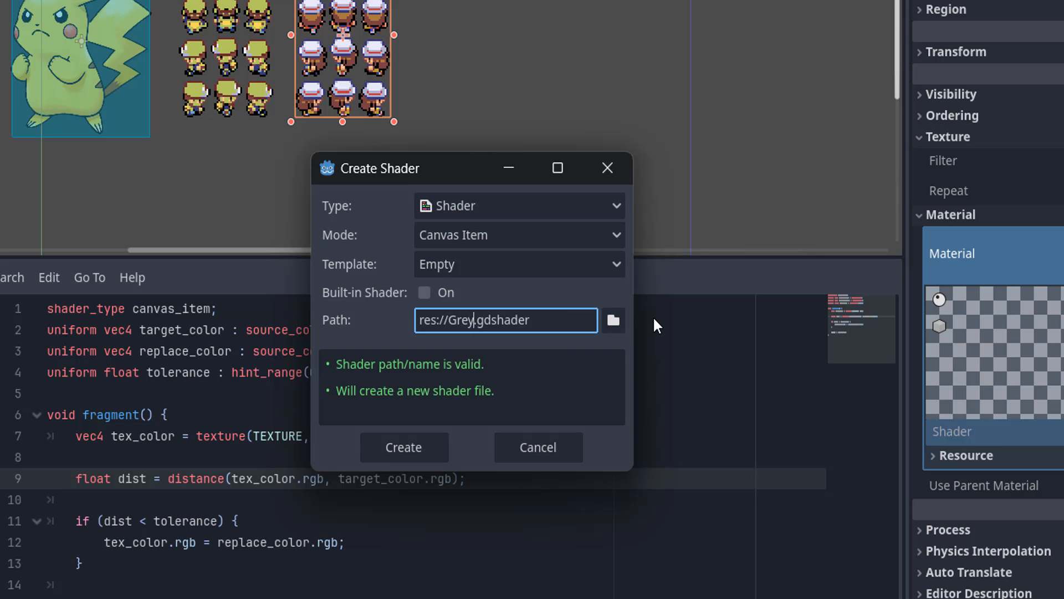
pyautogui.moveTo(492, 458)
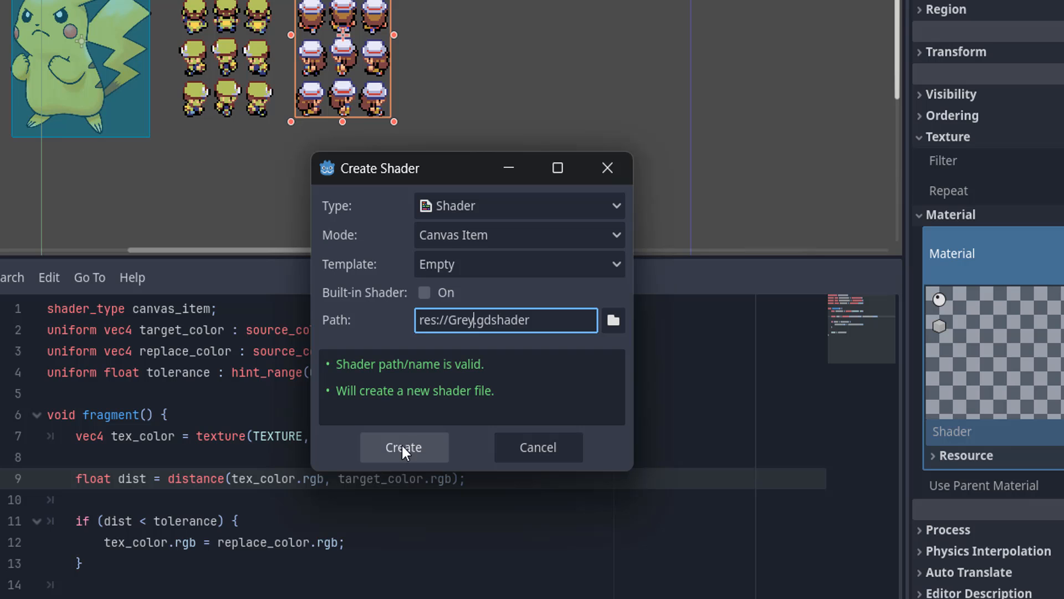
pyautogui.click(403, 447)
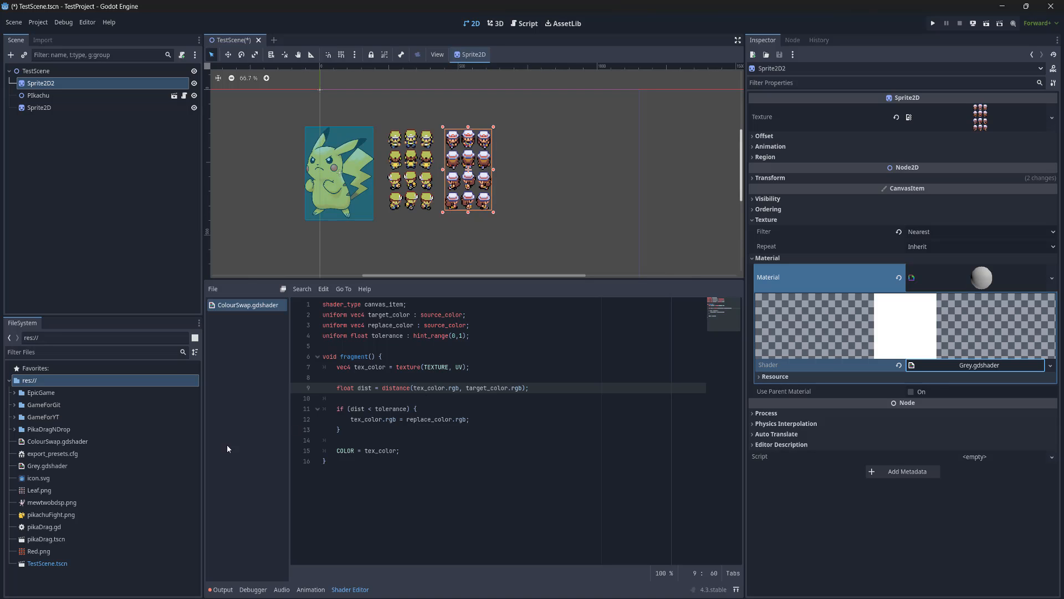
pyautogui.moveTo(60, 441)
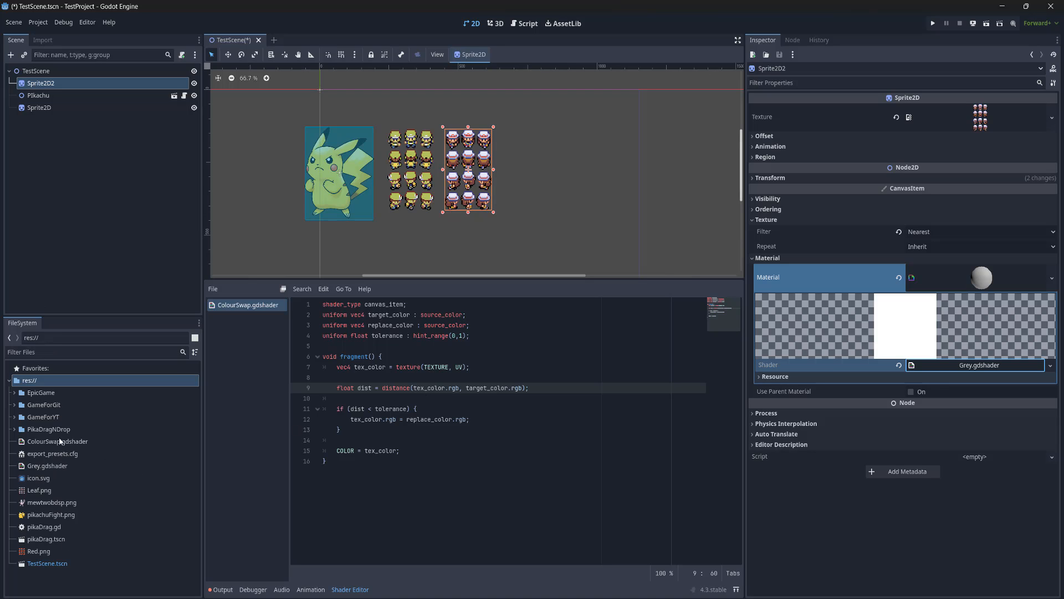
# Add 'vec4 tex_color = texture(TEXTURE, UV);' to Grey.gdshader's fragment function
pyautogui.click(47, 466)
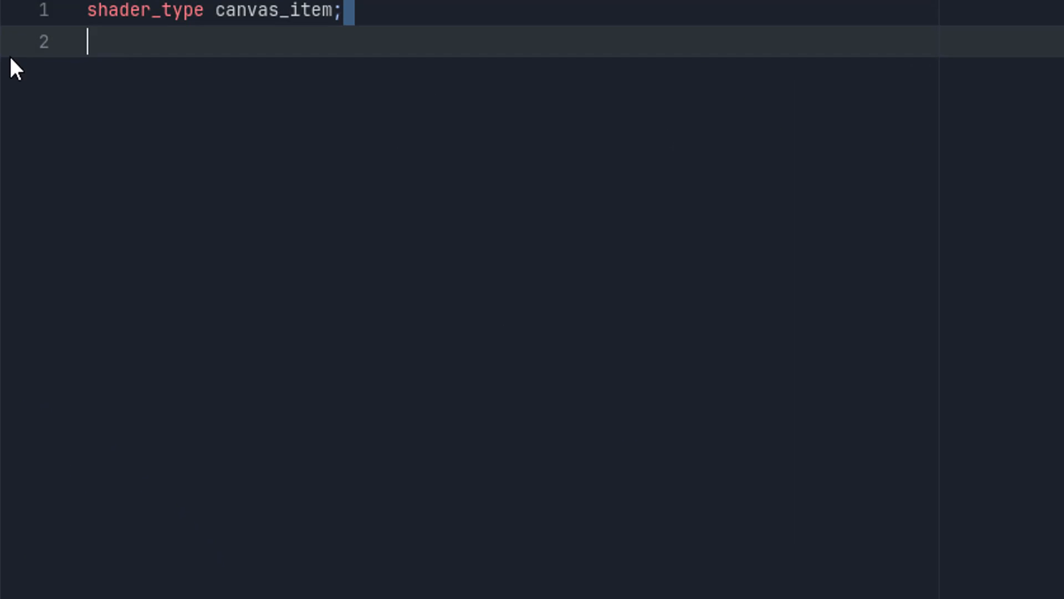
pyautogui.moveTo(348, 160)
pyautogui.write('void fragment() {')
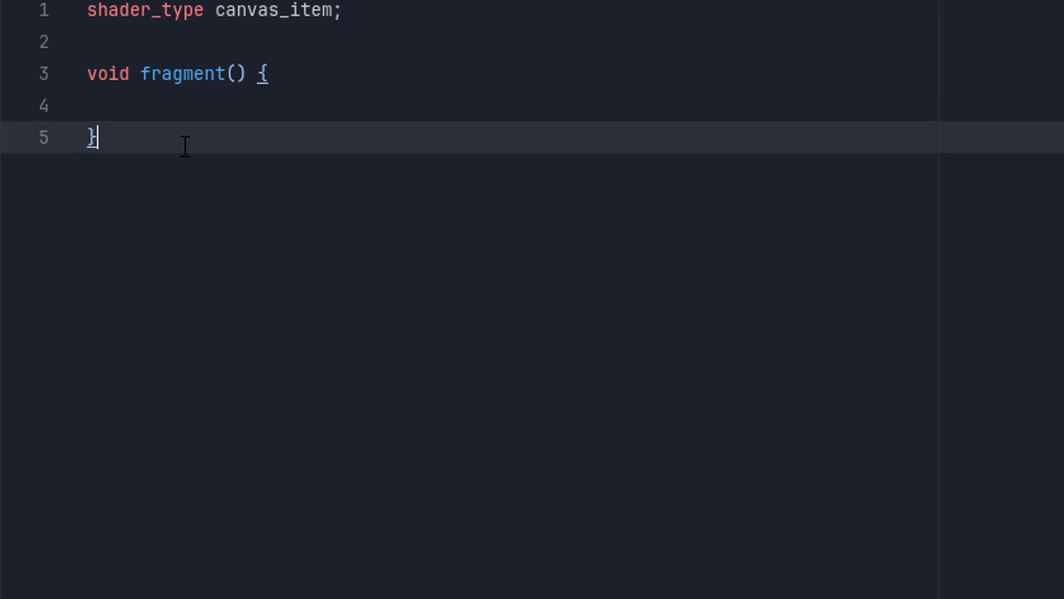
pyautogui.moveTo(426, 184)
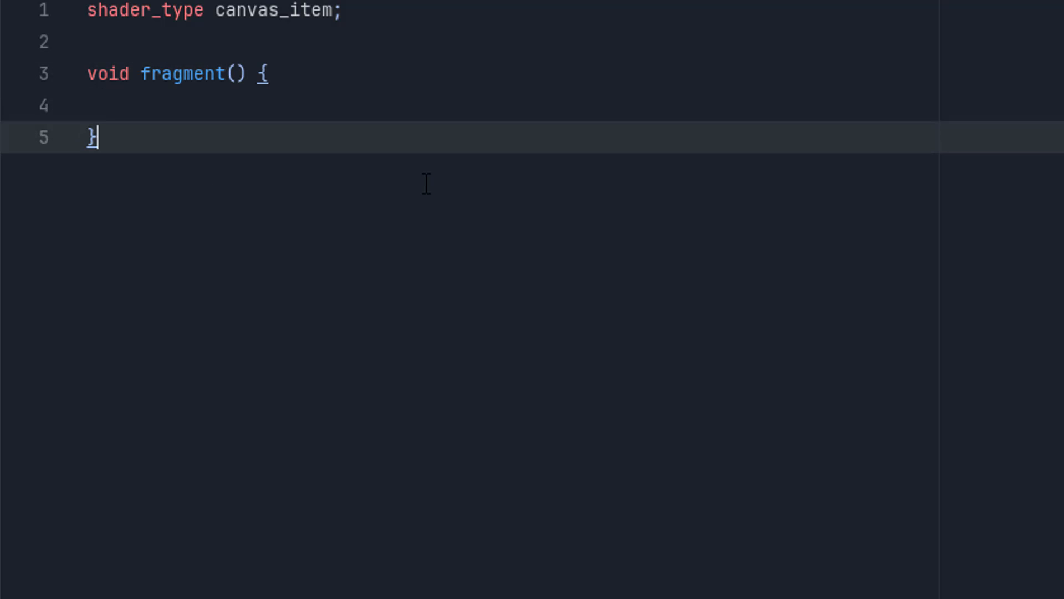
pyautogui.moveTo(432, 185)
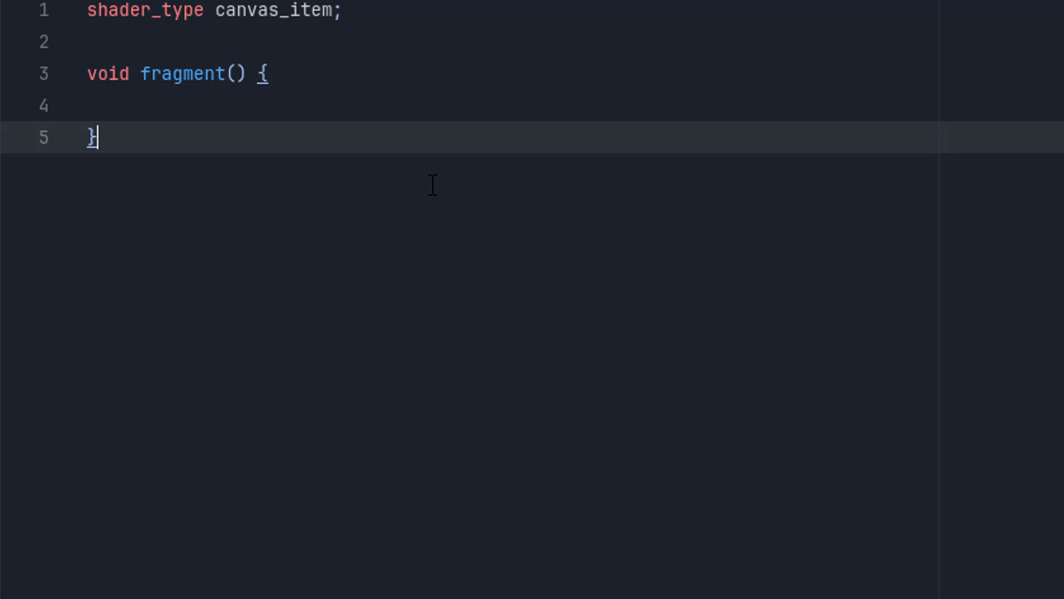
pyautogui.write('vec4 tex_color = texture(TEXTURE, UV);')
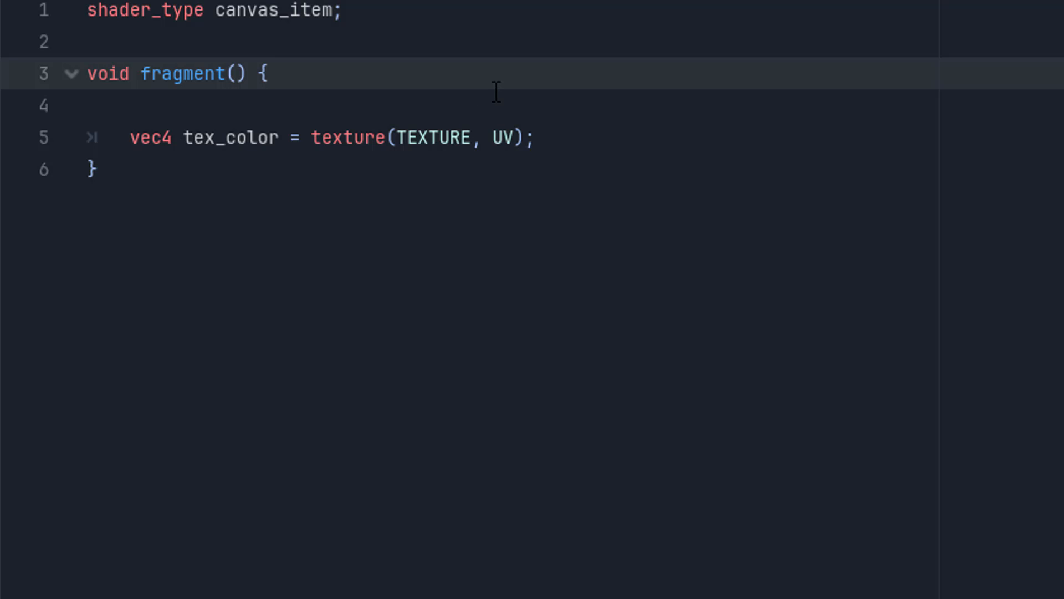
pyautogui.click(270, 73)
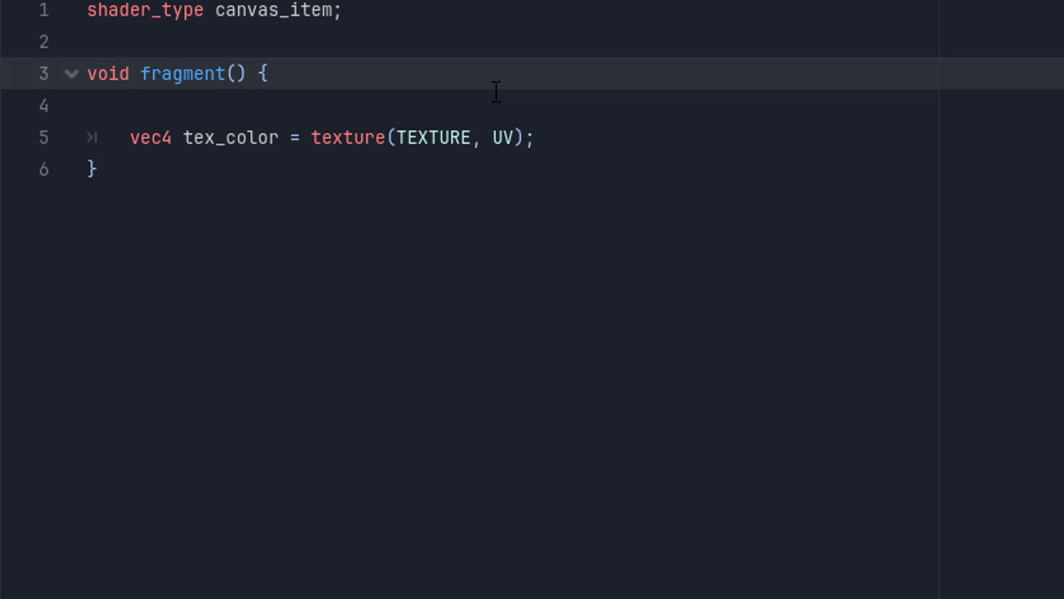
pyautogui.click(268, 73)
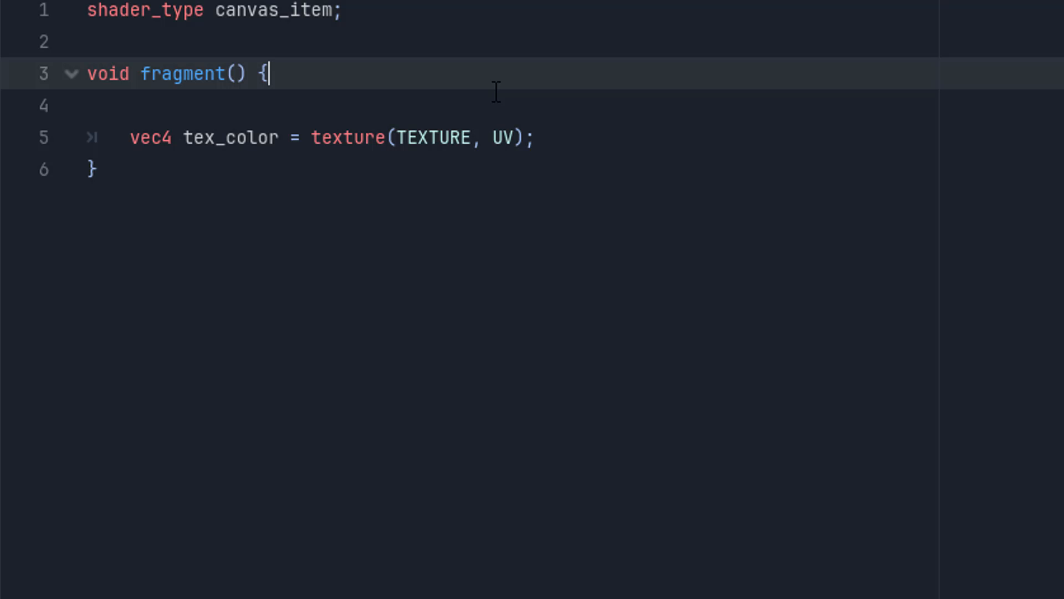
# Add 'float gray = tex_color.r * 0.299 + tex_color.g * 0.587 + tex_color.b * 0.114;'
pyautogui.write('float gray = tex_color.r * 0.299 + tex_color.g * 0.587 + tex_color.b * 0.114;')
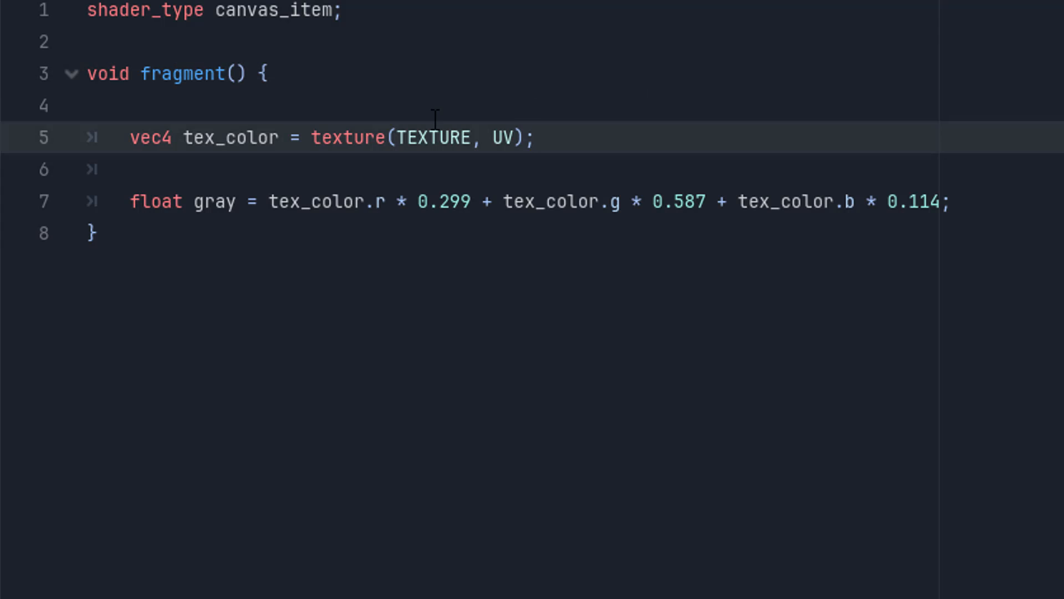
pyautogui.doubleClick(319, 201)
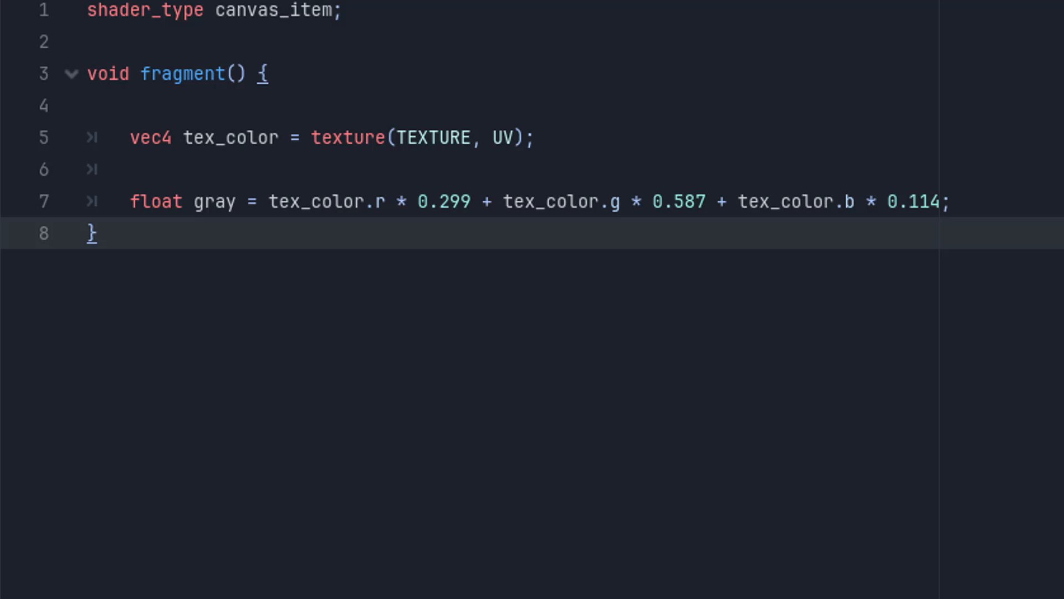
pyautogui.press('Return')
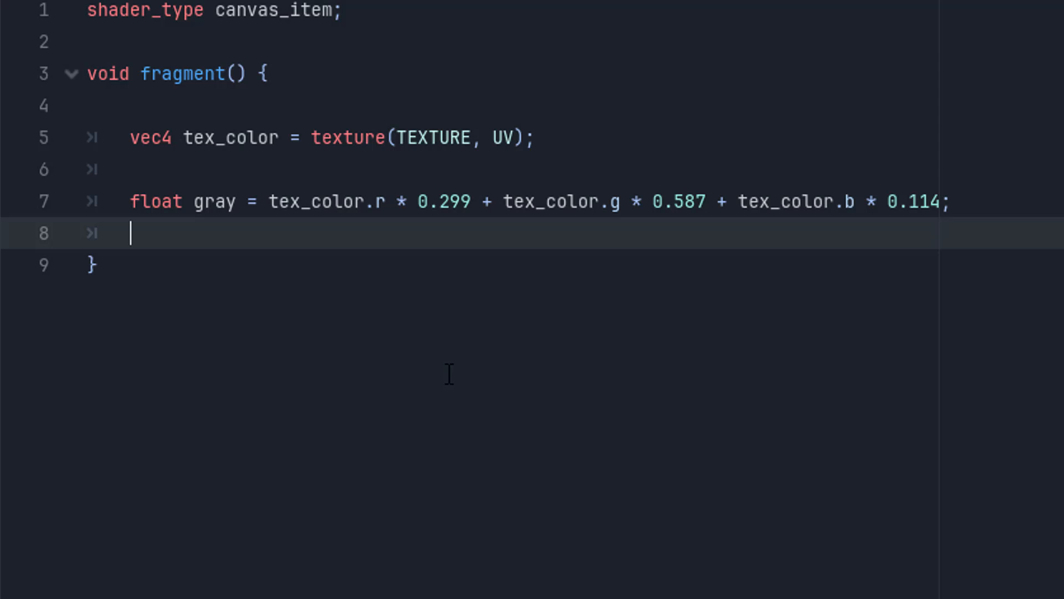
# Output 'COLOR = vec4(vec3(gray), tex_color.a);' and return to the 2D scene view
pyautogui.write('COLOR = vec4(vec3(gray), tex_color.a);')
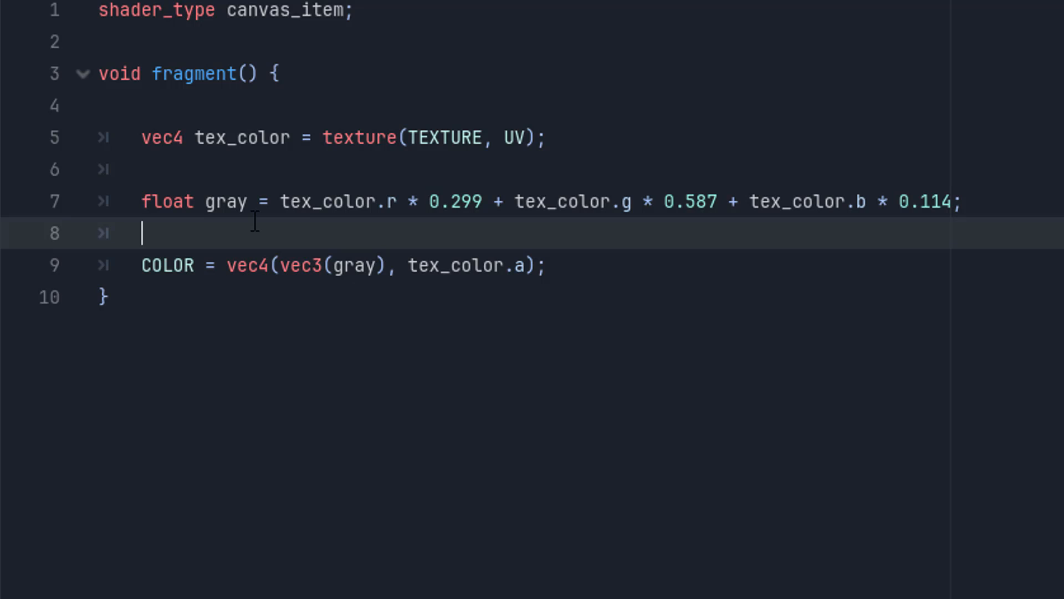
pyautogui.moveTo(7, 251)
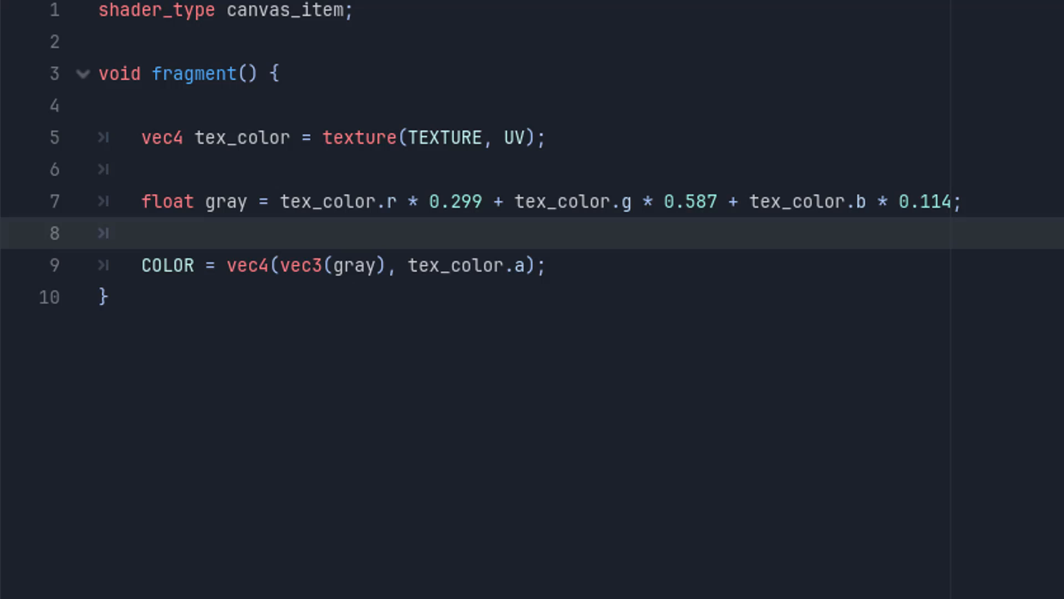
pyautogui.click(102, 297)
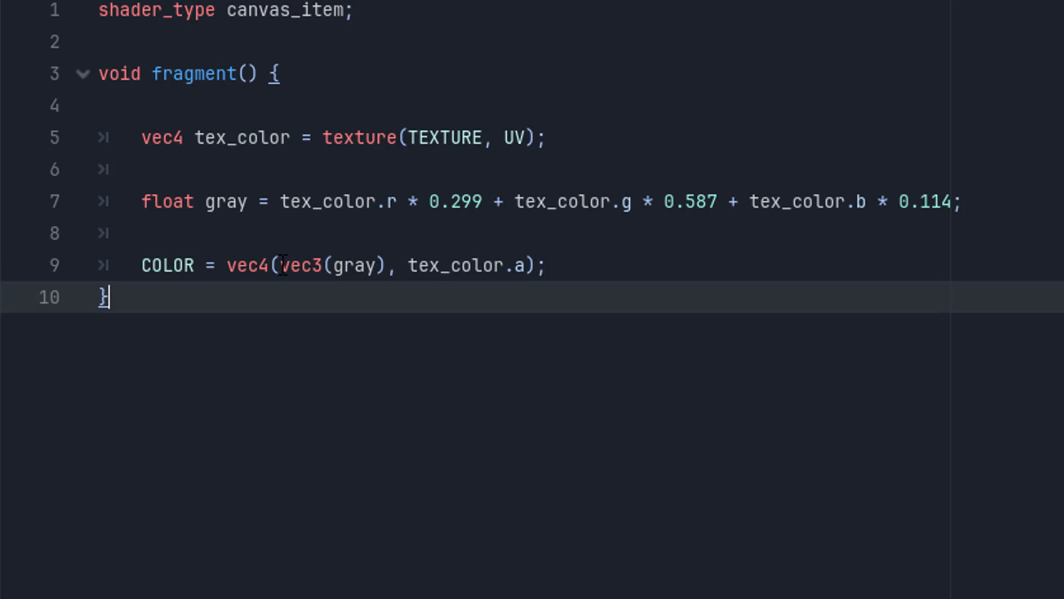
pyautogui.doubleClick(333, 265)
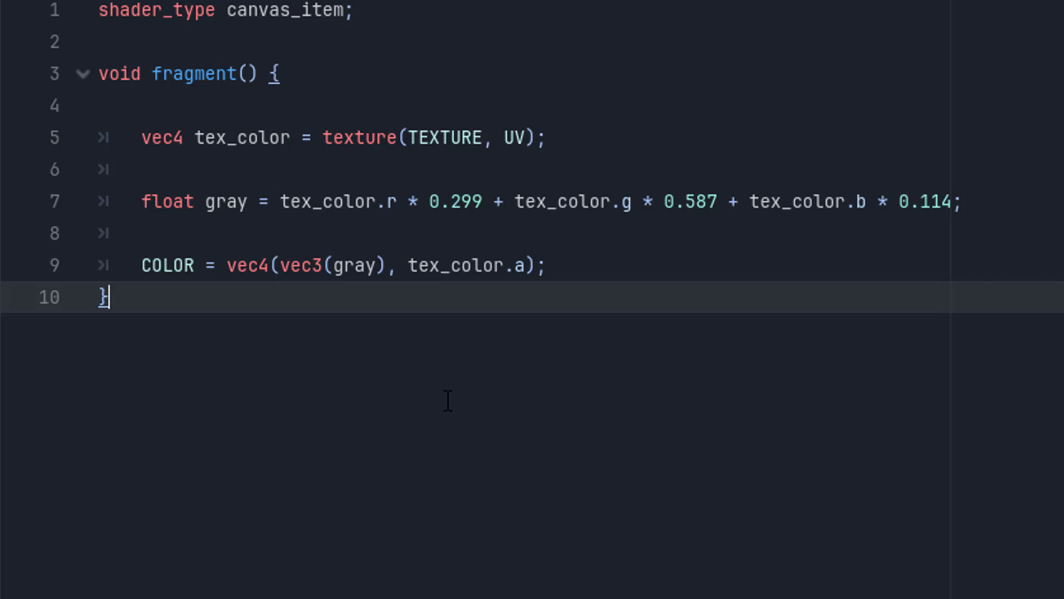
pyautogui.moveTo(693, 317)
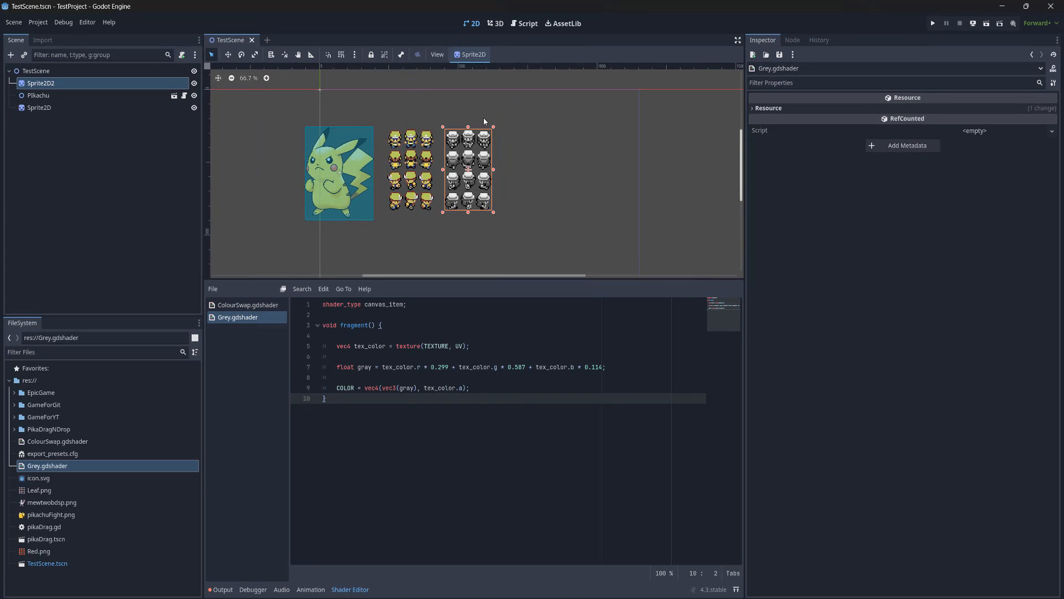
pyautogui.moveTo(75, 118)
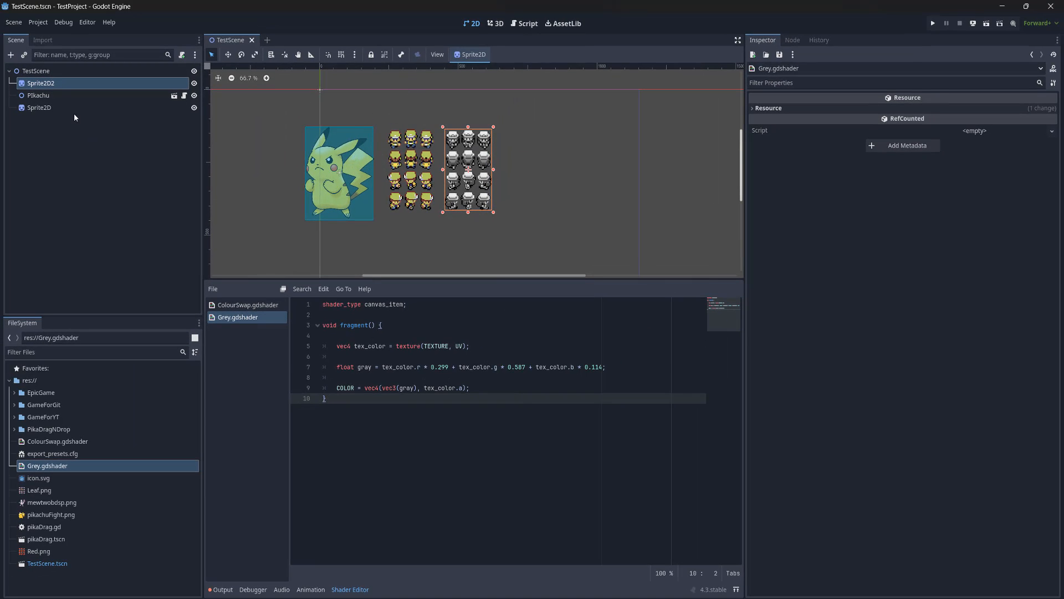
# Add a Sprite2D child to TestScene showing mewtwobdsp.png
pyautogui.click(35, 71)
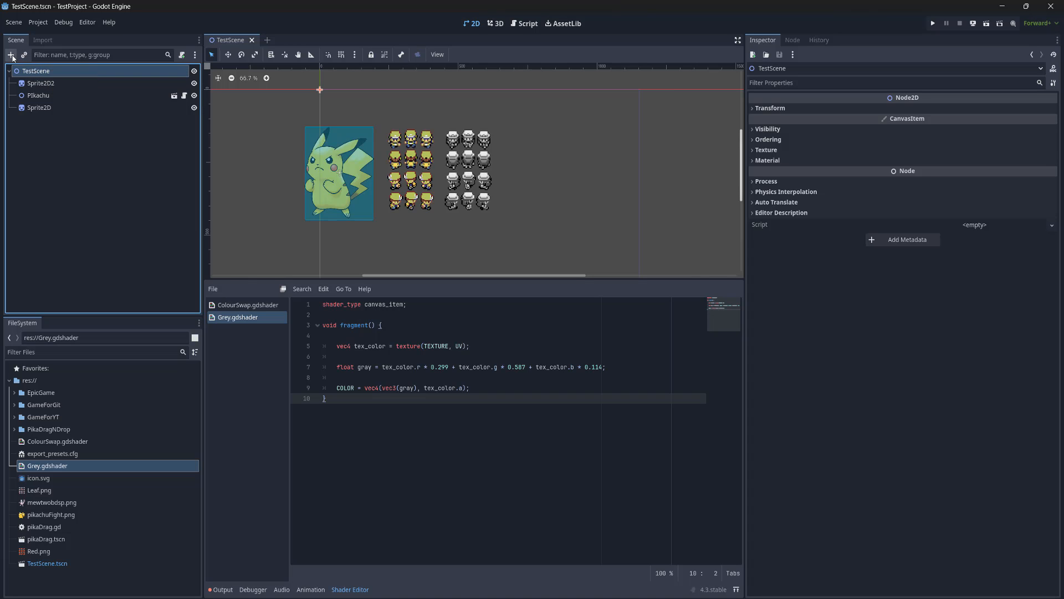
pyautogui.click(11, 55)
pyautogui.write('Sprite2D')
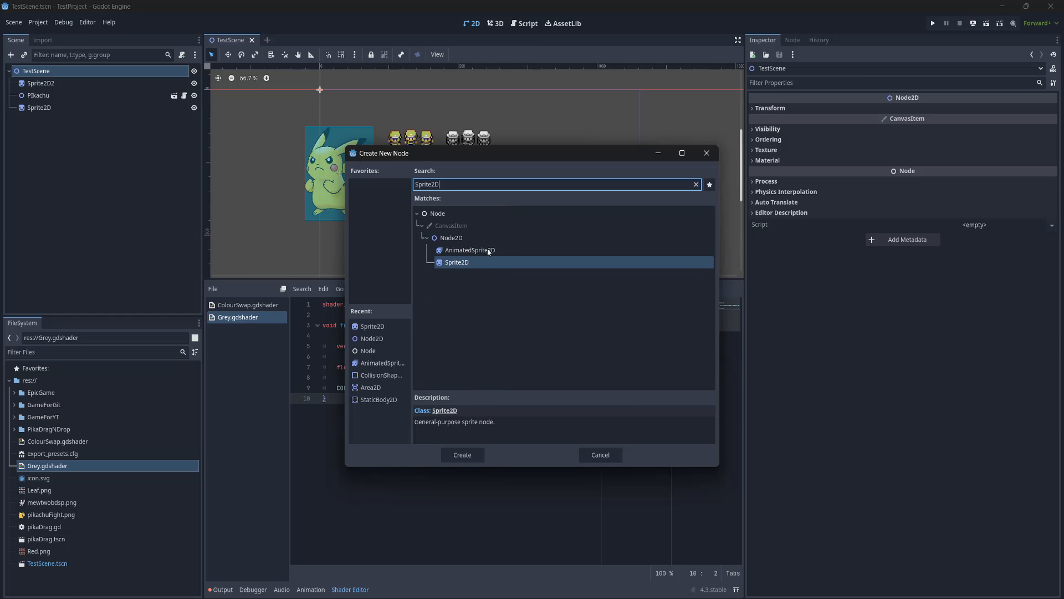
pyautogui.click(462, 454)
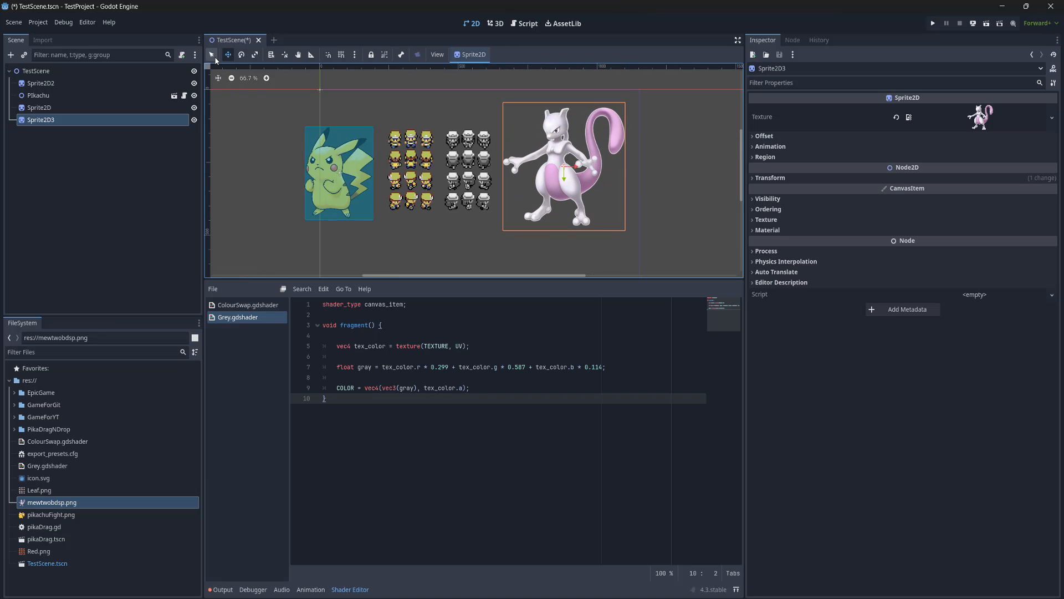
pyautogui.click(768, 230)
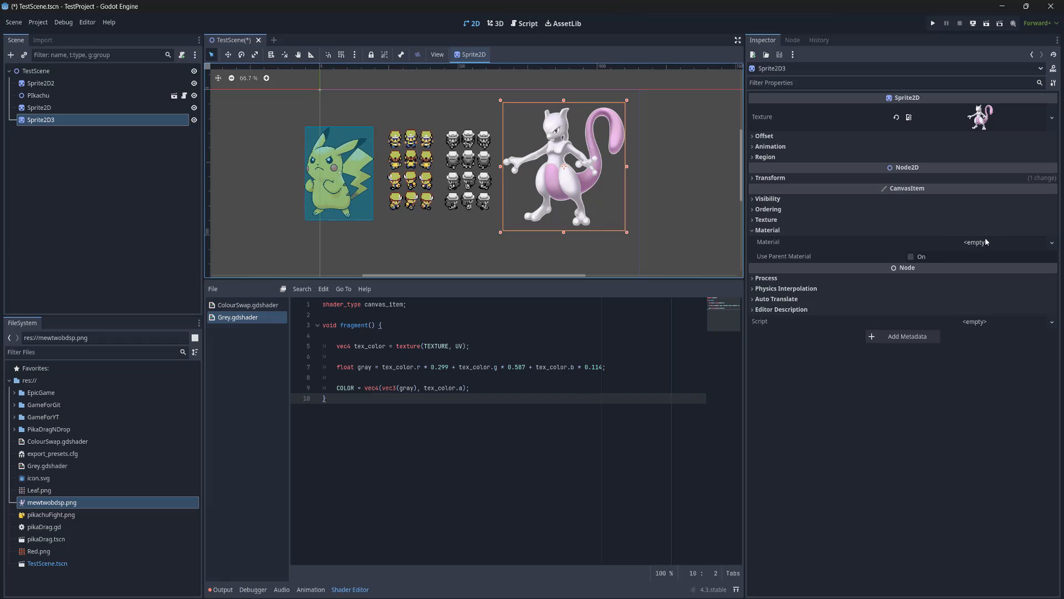
# Give the Mewtwo sprite a new ShaderMaterial loading Grey.gdshader
pyautogui.click(976, 242)
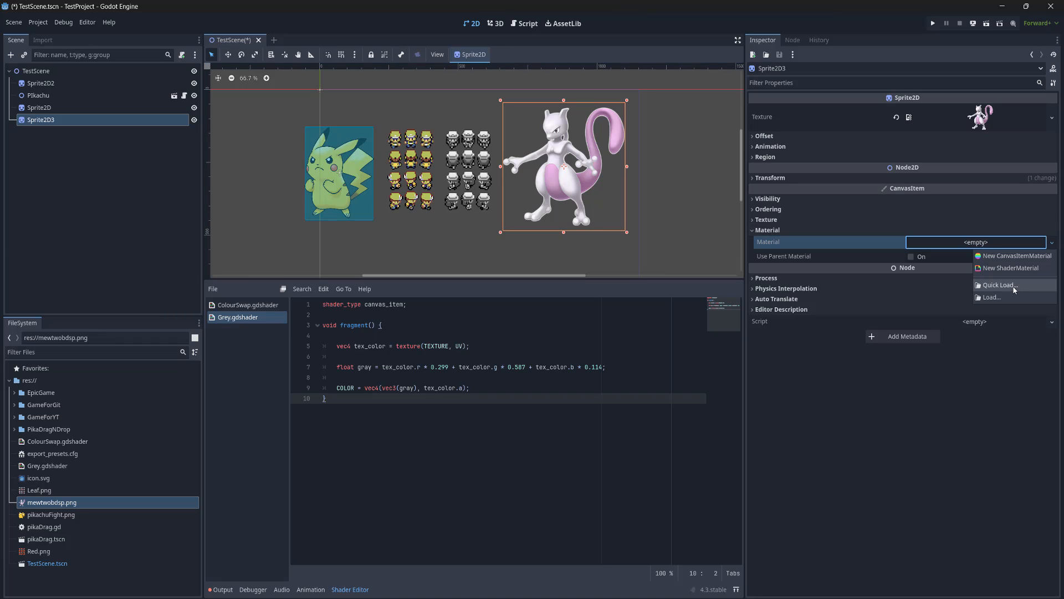
pyautogui.moveTo(1014, 267)
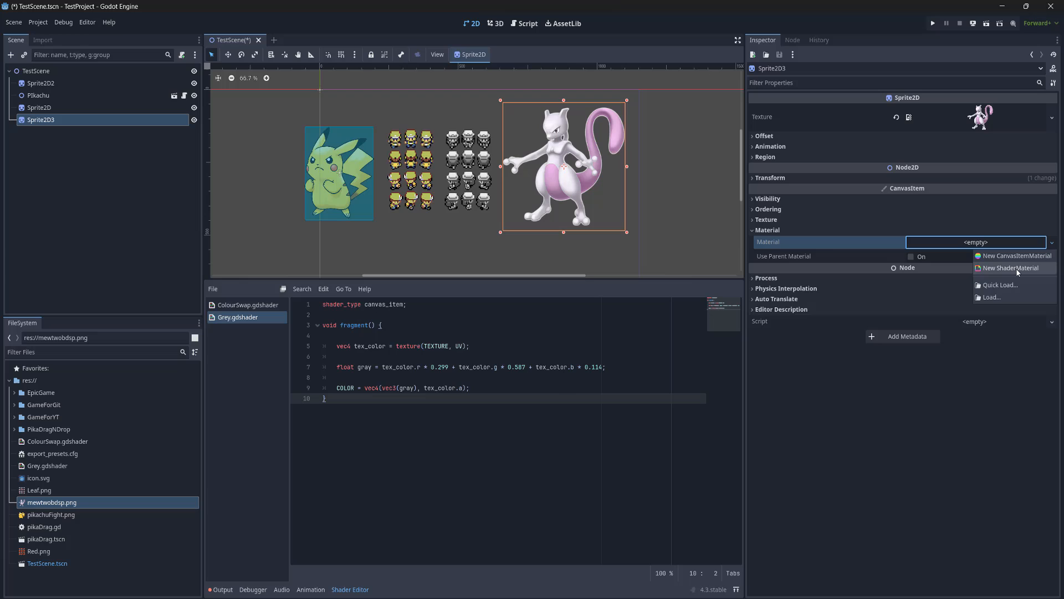
pyautogui.click(1012, 267)
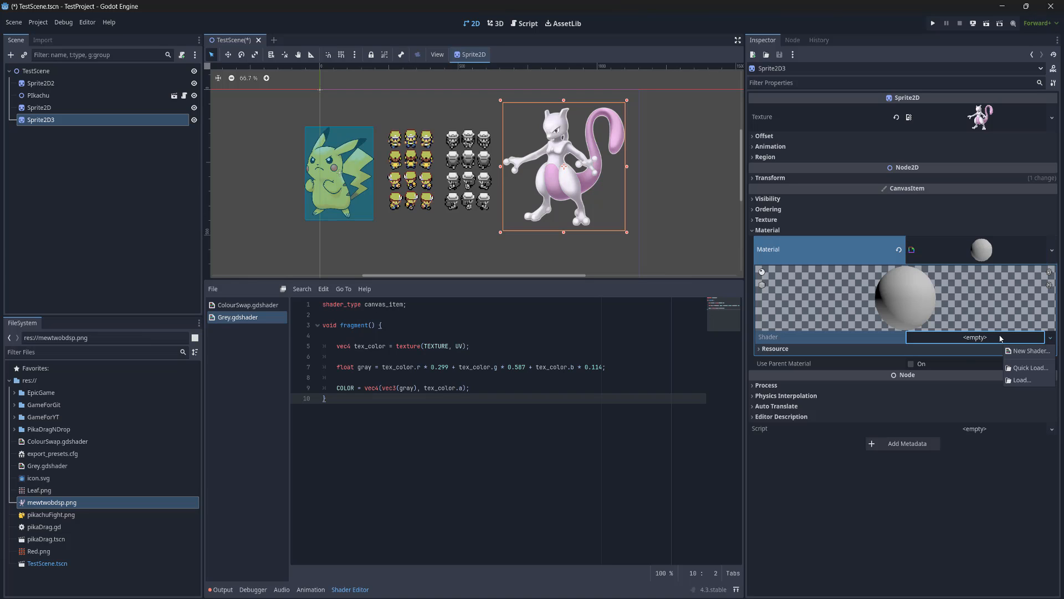
pyautogui.click(1022, 379)
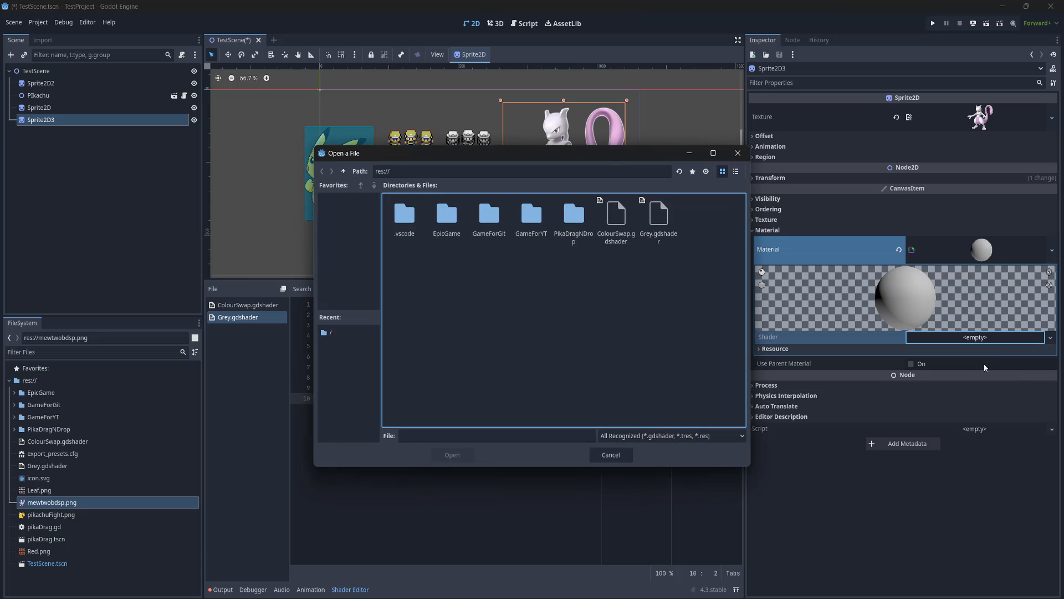
pyautogui.click(658, 218)
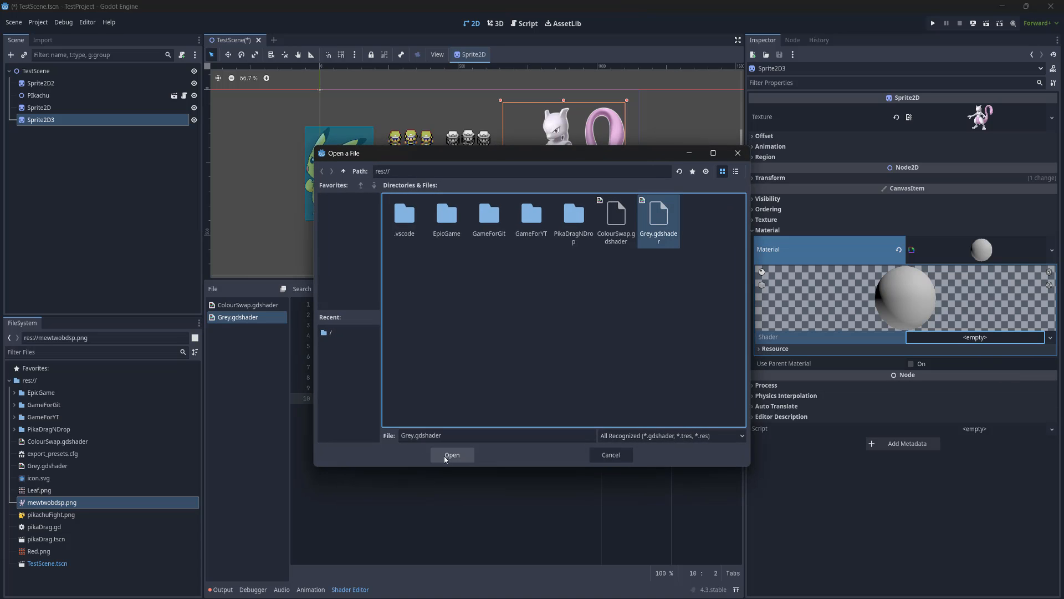
pyautogui.click(452, 455)
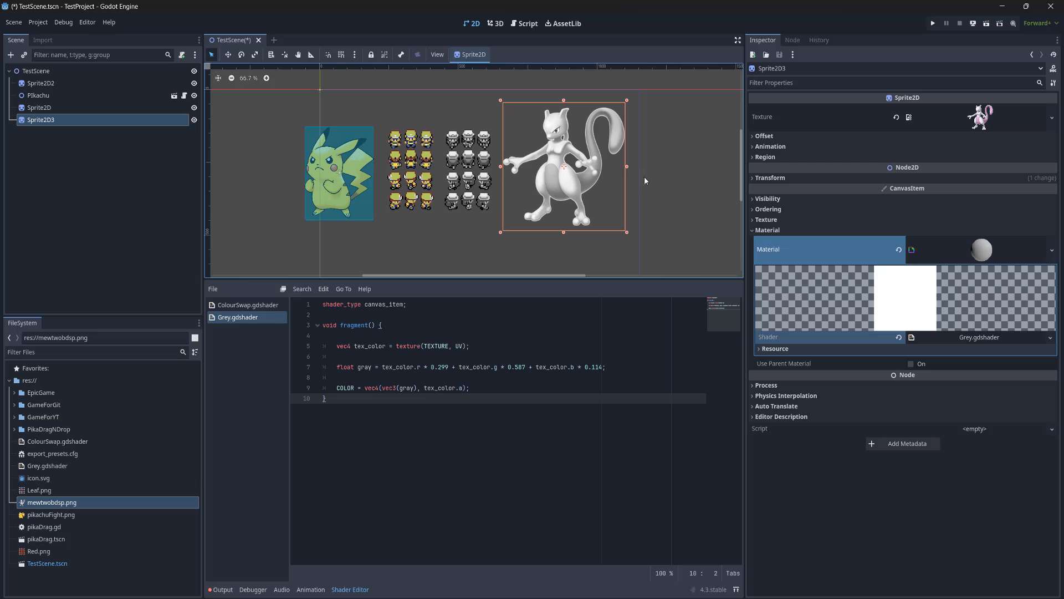
pyautogui.moveTo(636, 191)
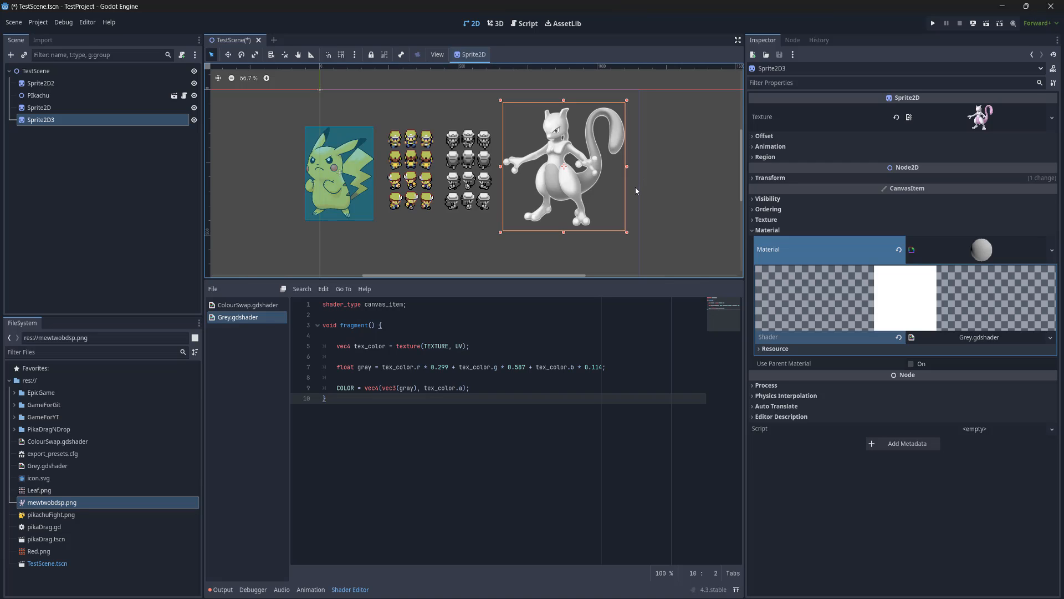